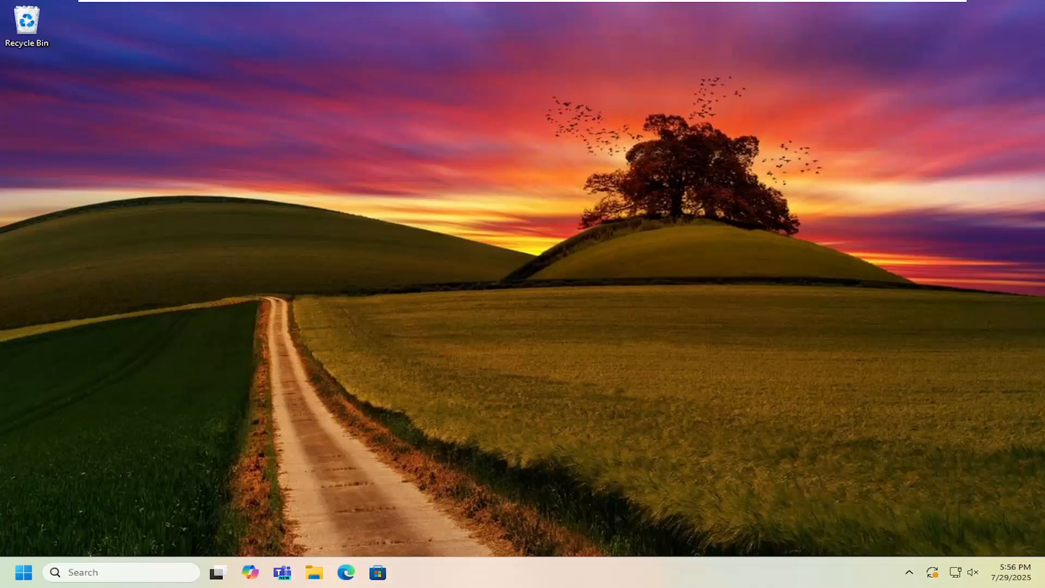
mouse_move(350, 536)
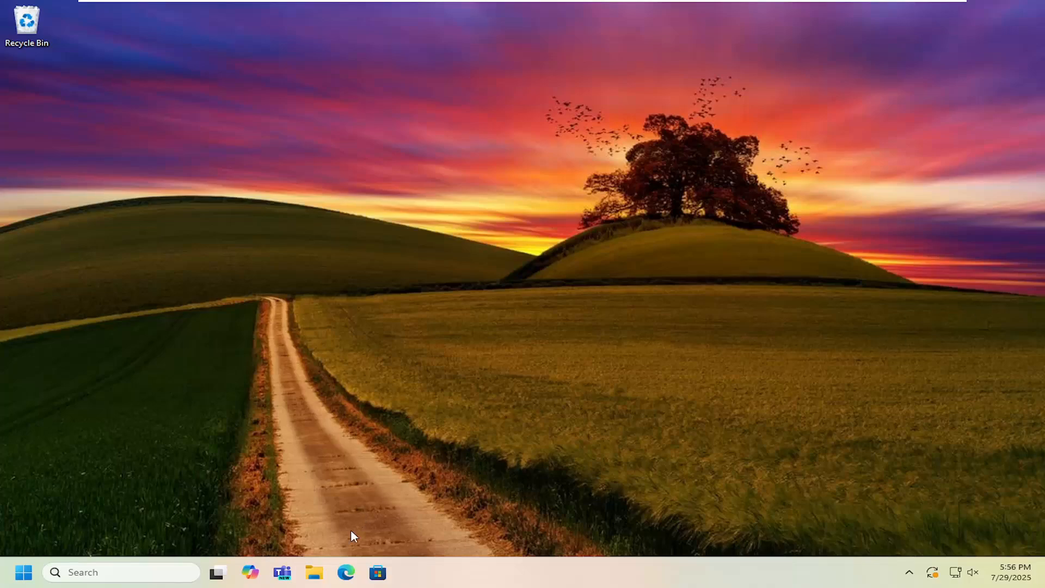
Search 'hp smart tank 651 support' in Edge and go to HP's Smart Tank Plus 651 support page
left_click(344, 571)
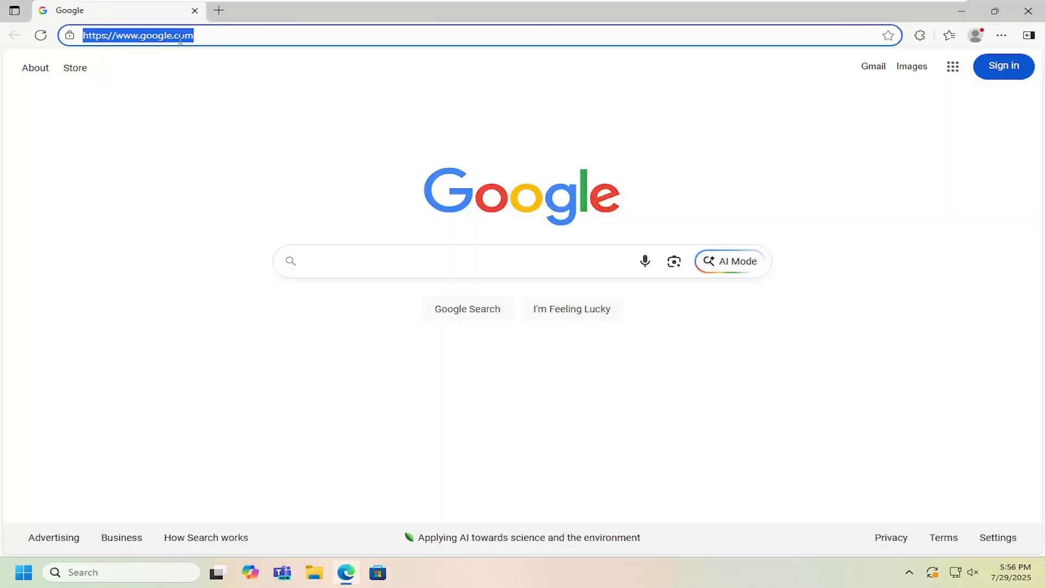
type("hp smart")
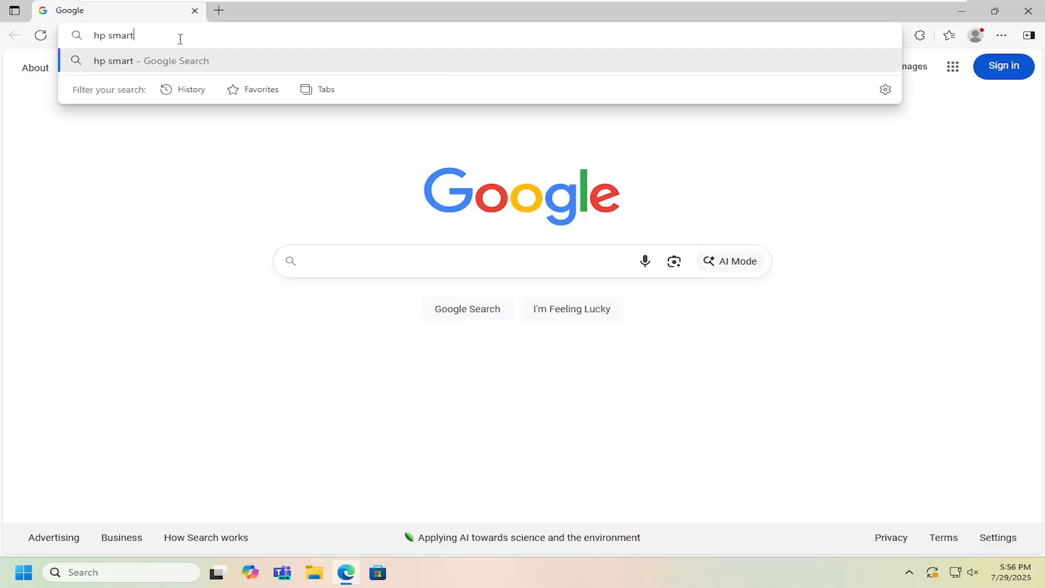
type("tank 651")
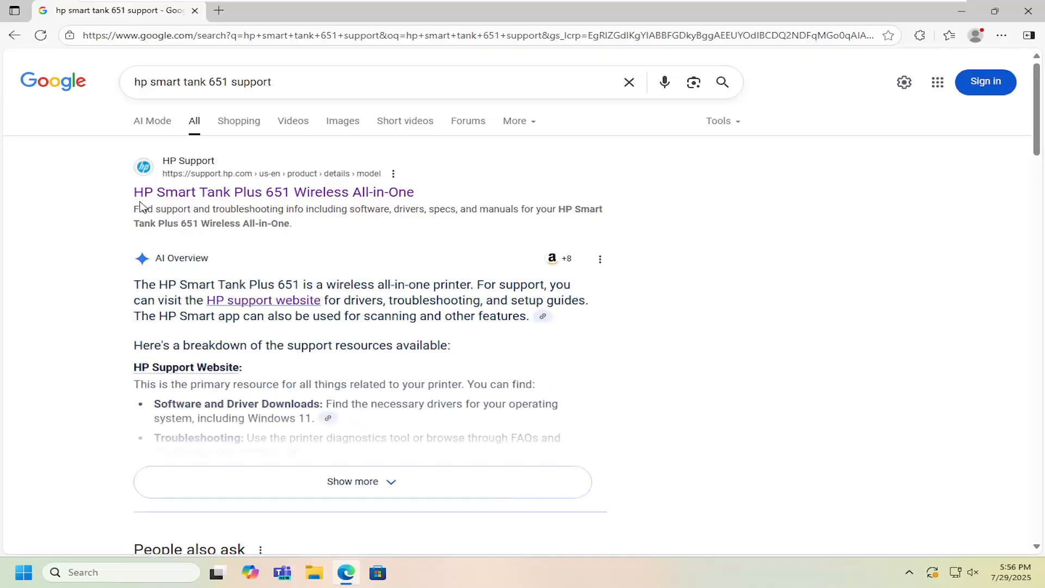
mouse_move(154, 210)
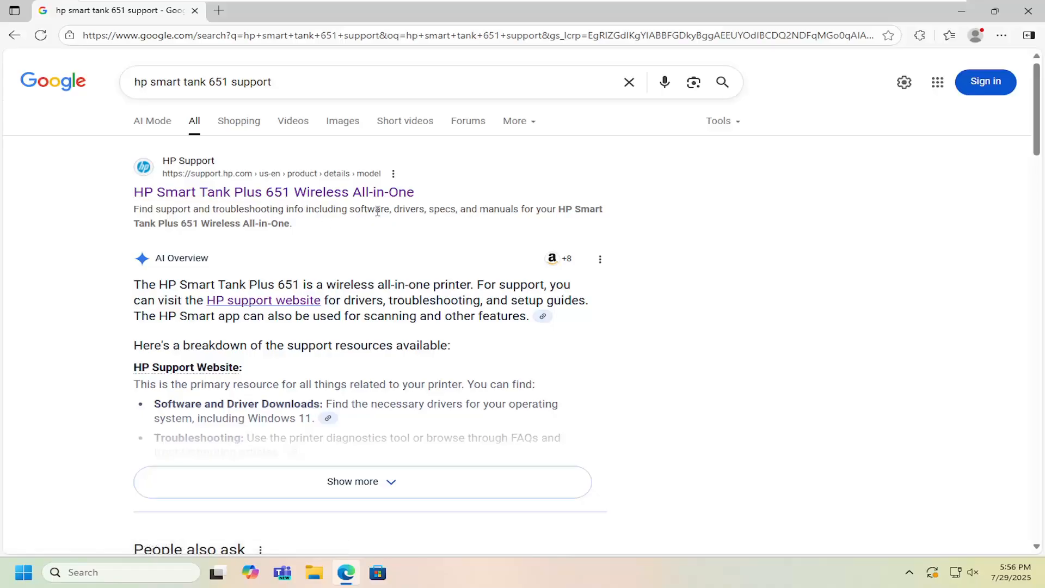
left_click(273, 191)
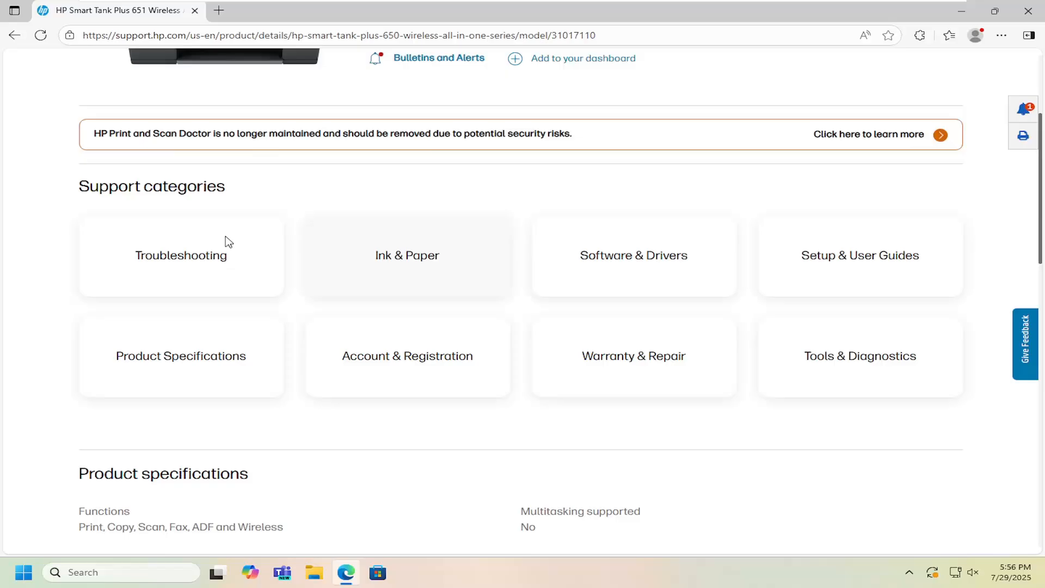
mouse_move(232, 201)
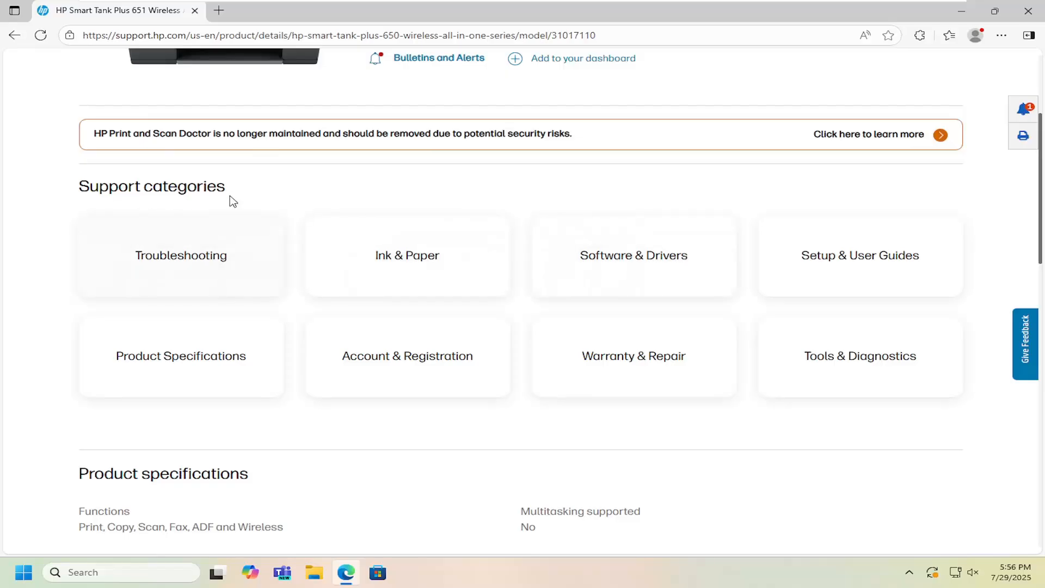
From Software & Drivers, download the HP Easy Start Printer Setup Software
left_click(634, 255)
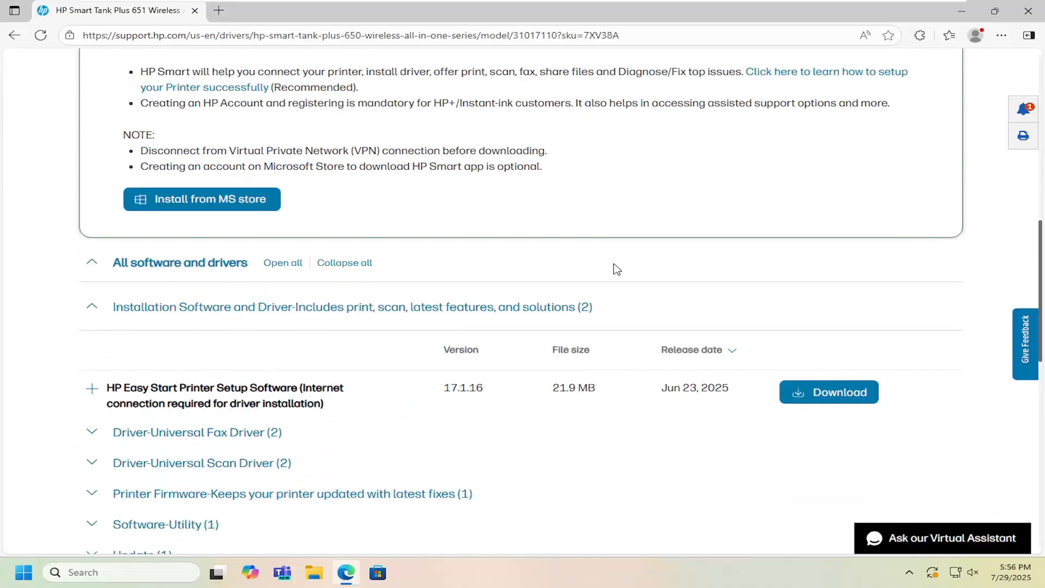
scroll("down", 3)
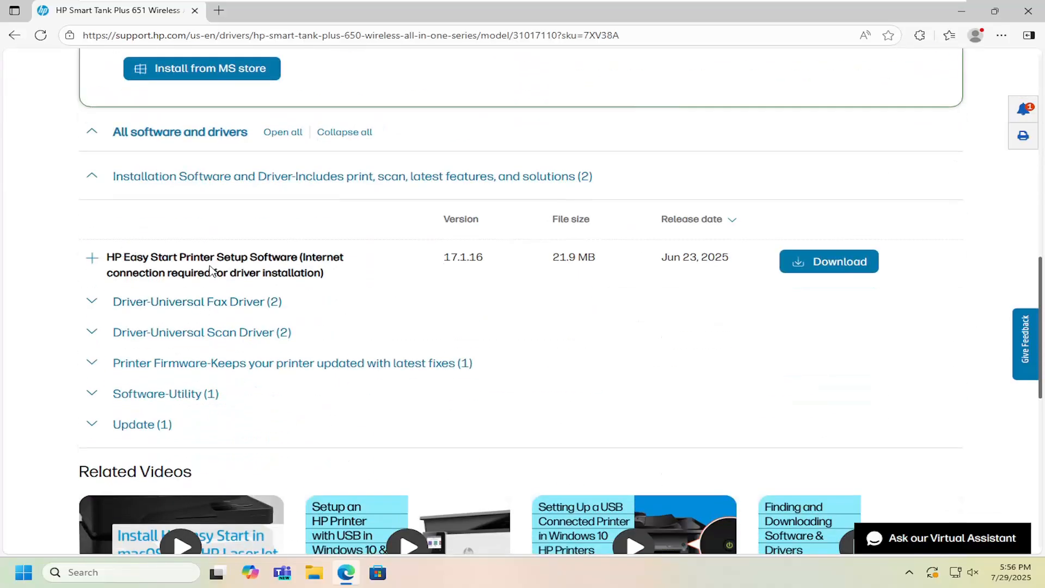
left_click(828, 262)
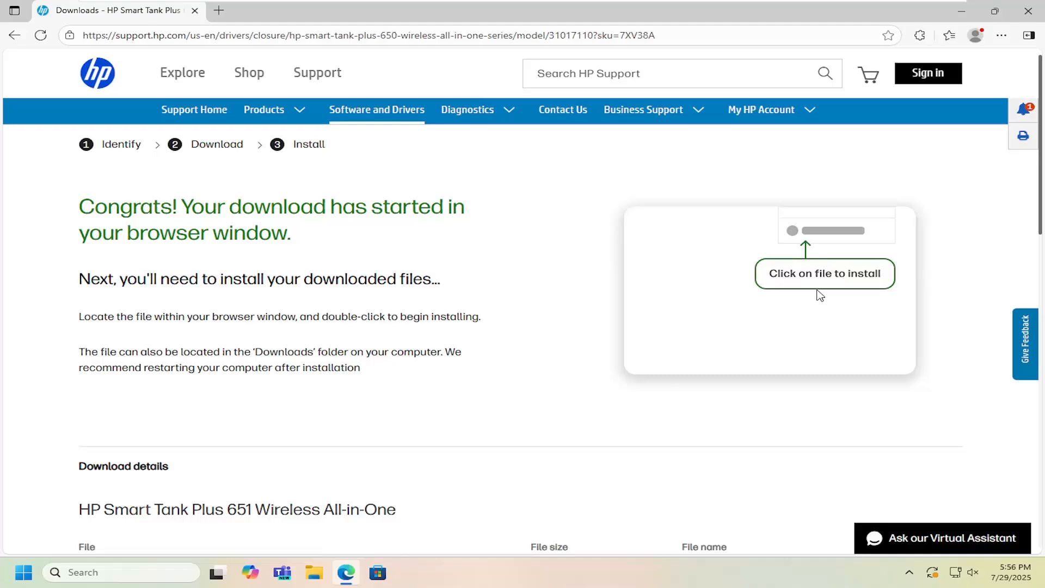
Launch the downloaded HP installer from the downloads flyout
left_click(948, 36)
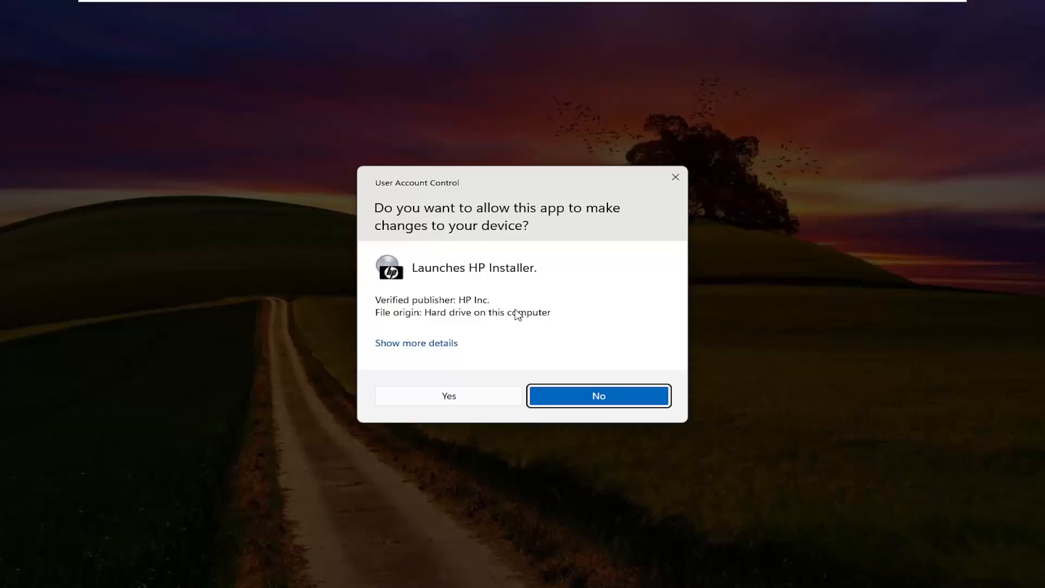
Allow HP Installer to make changes and accept all data collection options in HP Easy Start
left_click(448, 396)
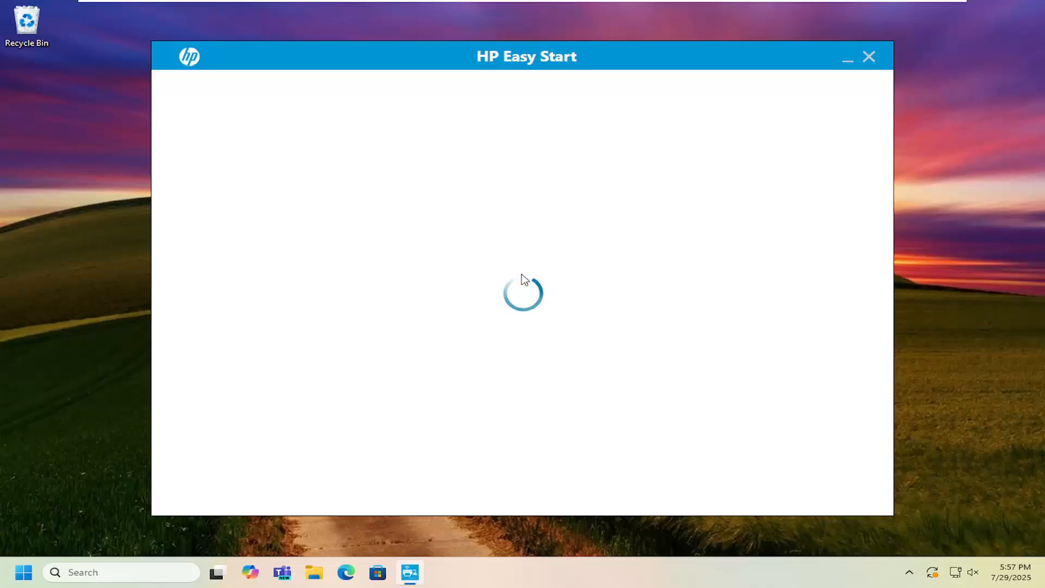
mouse_move(630, 360)
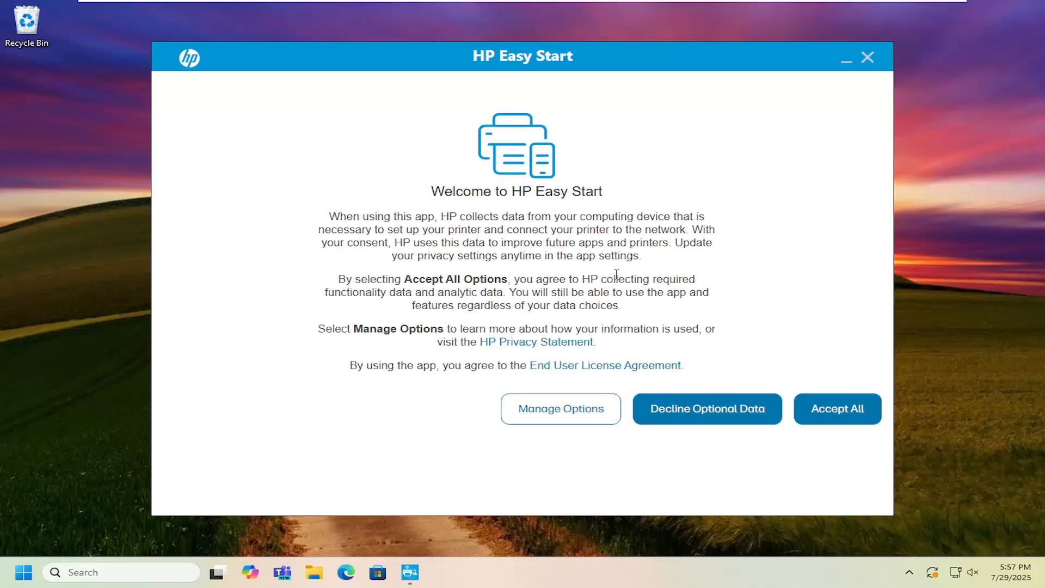
mouse_move(620, 353)
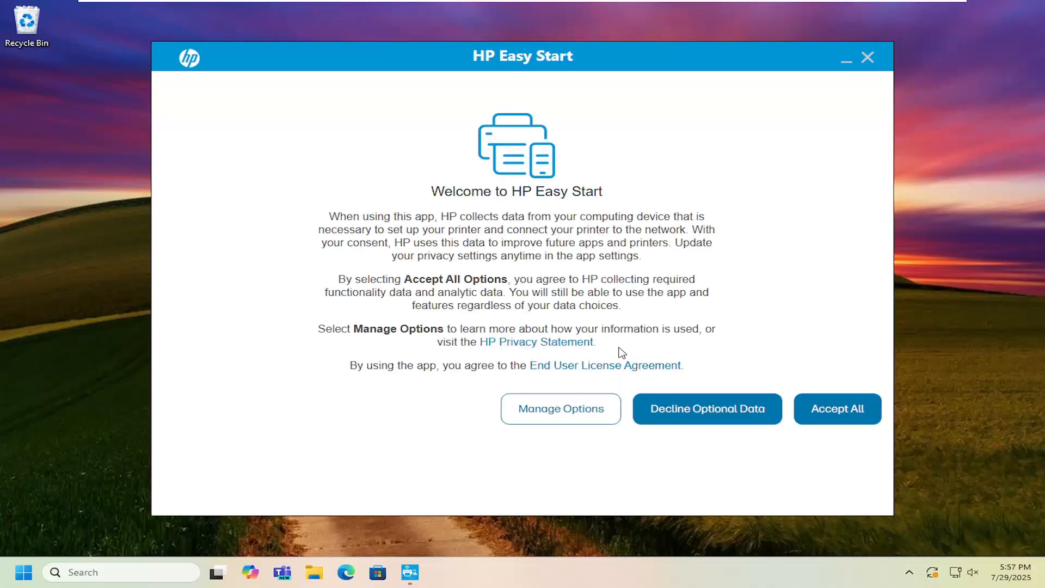
left_click(837, 409)
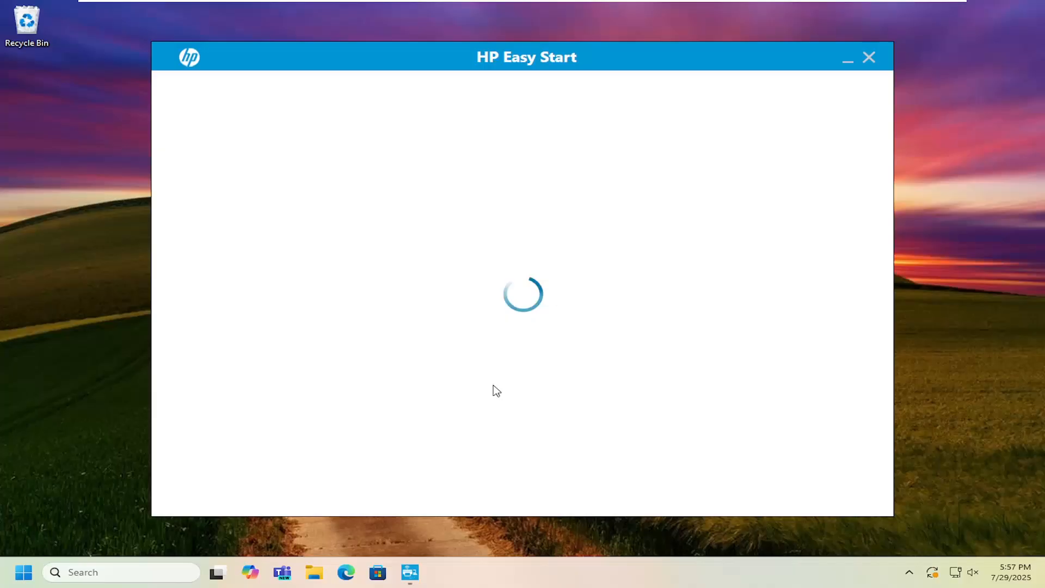